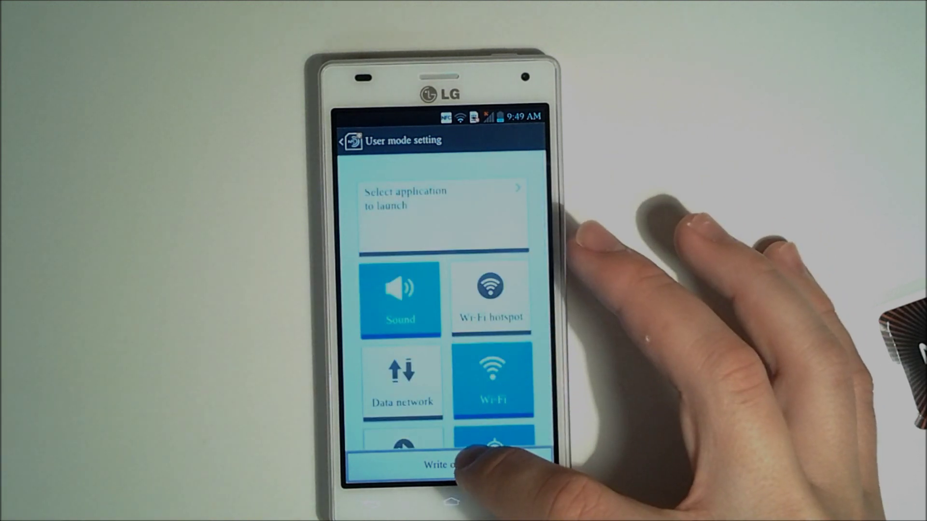
Write the user mode with Sound and Wi-Fi turned on to the NFC tag.
click(442, 205)
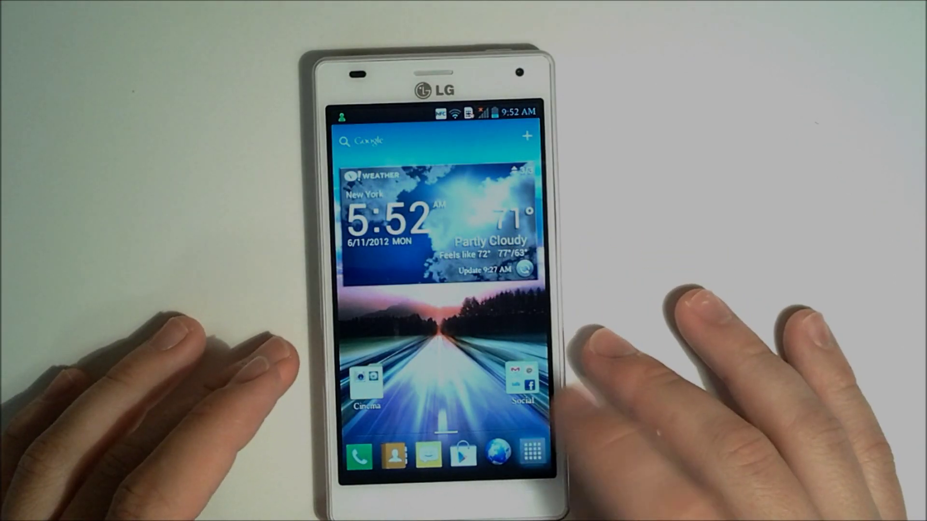
Launch Quadrant Standard from the app drawer to start the full benchmark run.
click(535, 454)
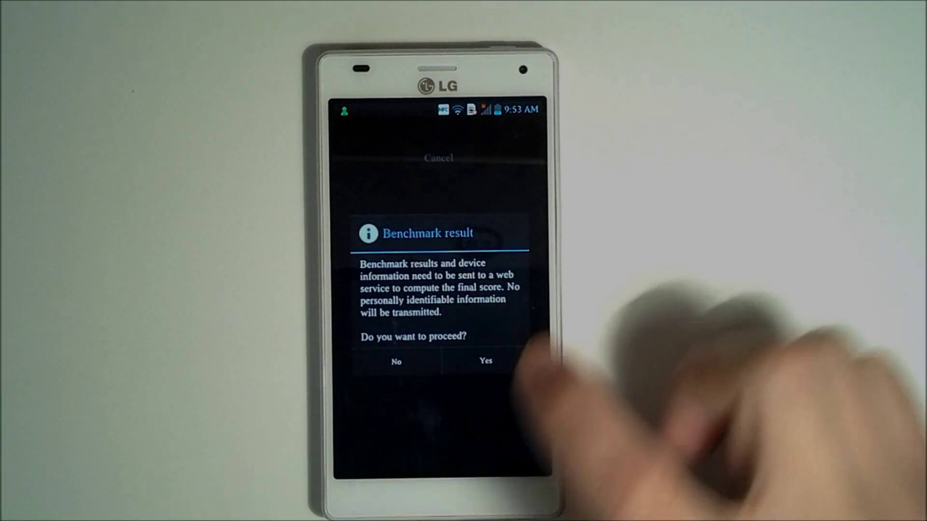
Answer Yes to send the benchmark results so the final score is computed.
click(485, 361)
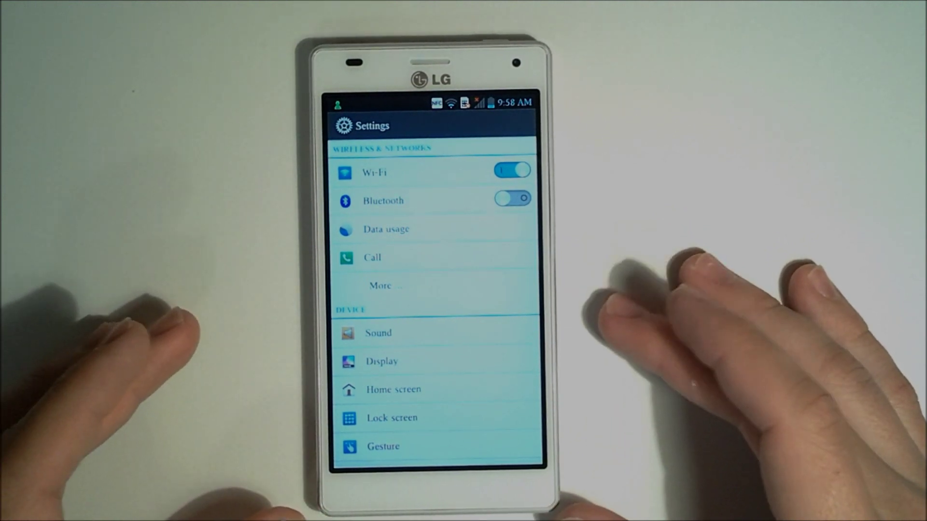
Scroll the Settings list down to the Device section with storage, power saver and apps.
scroll(down, 3)
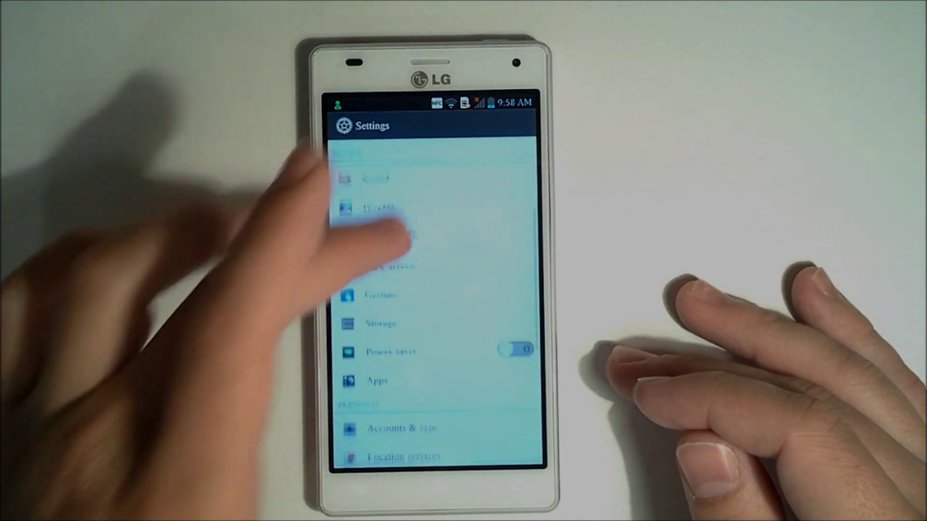